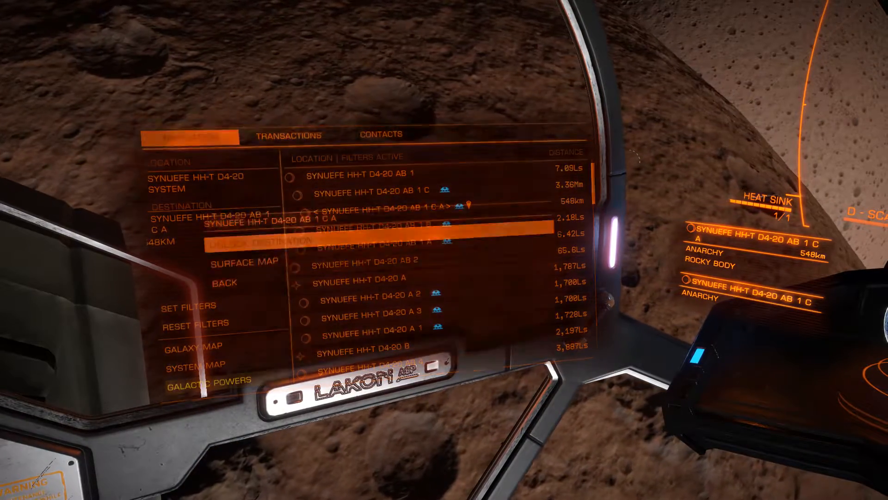
Show the detailed body data for moon Synuefe HH-T d4-20 AB 1 c a from the system map.
click(244, 261)
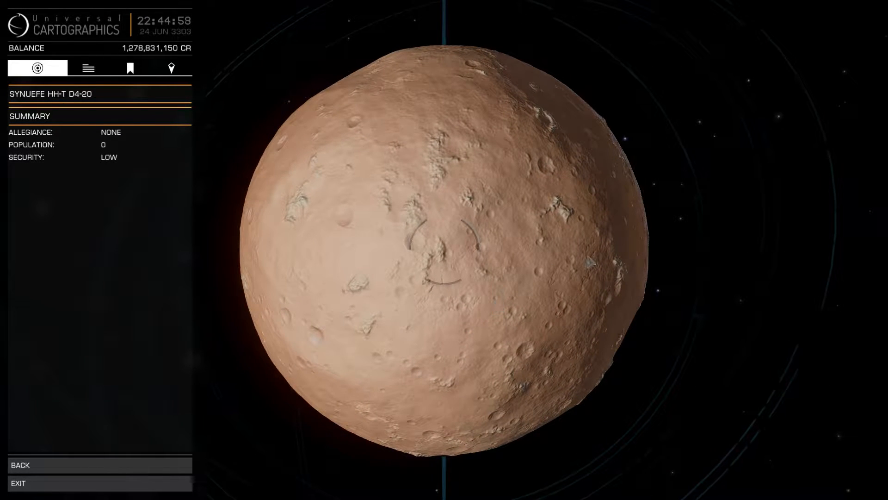
click(88, 67)
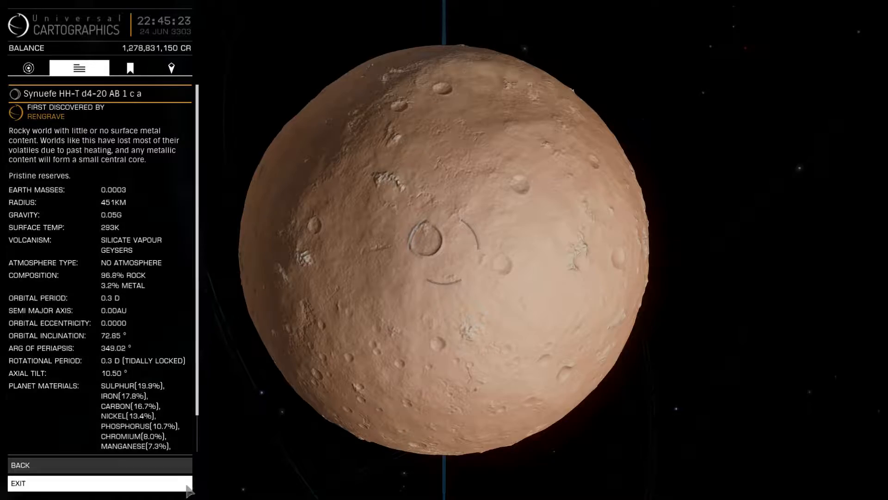
click(19, 483)
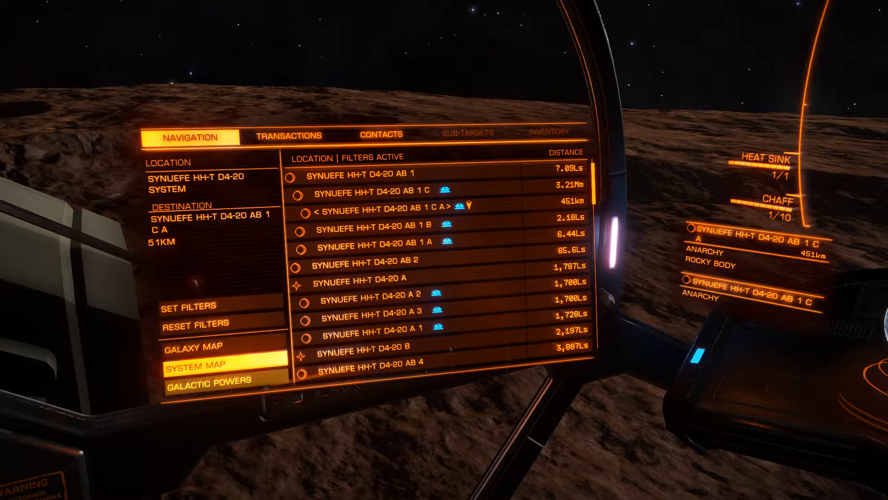
Zoom the galaxy map out from Synuefe XR-H D11-102 to reveal all Wregoe and Synuefe bookmarks.
click(200, 362)
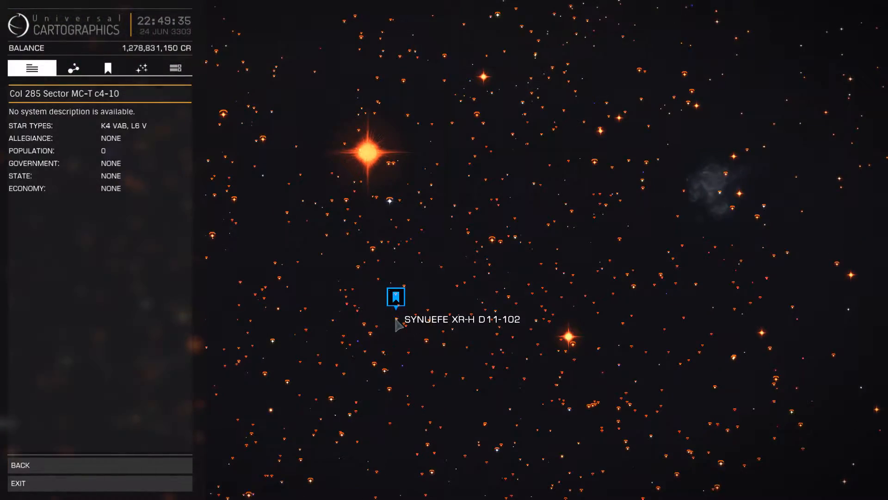
click(396, 326)
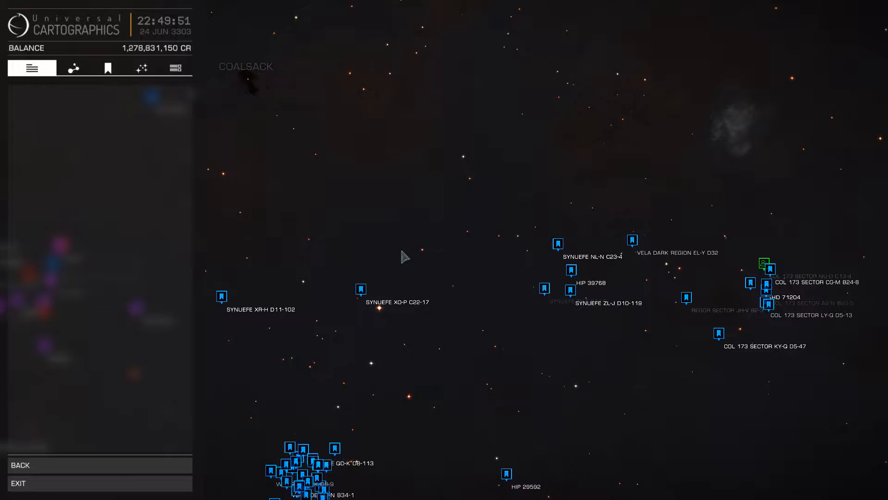
mouse_move(604, 249)
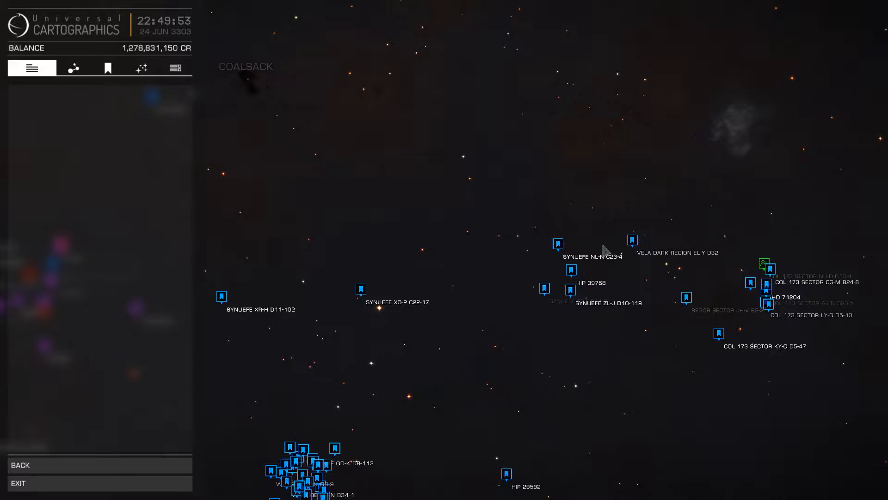
click(678, 283)
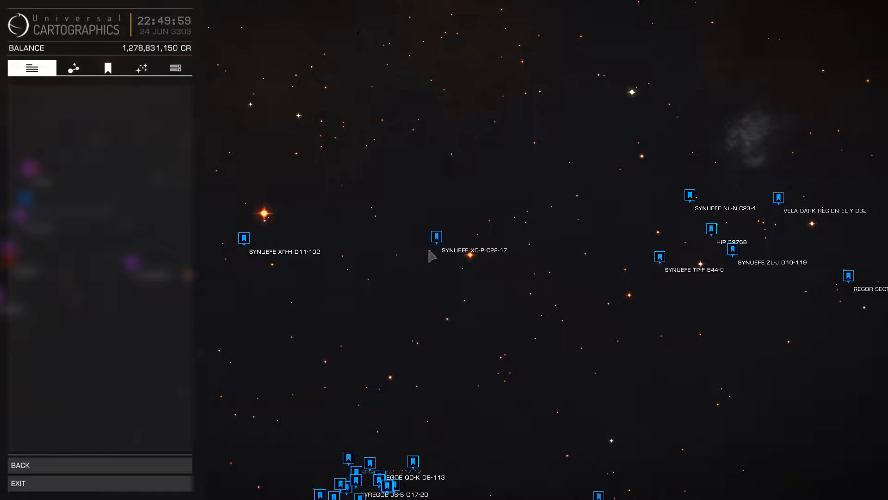
mouse_move(438, 258)
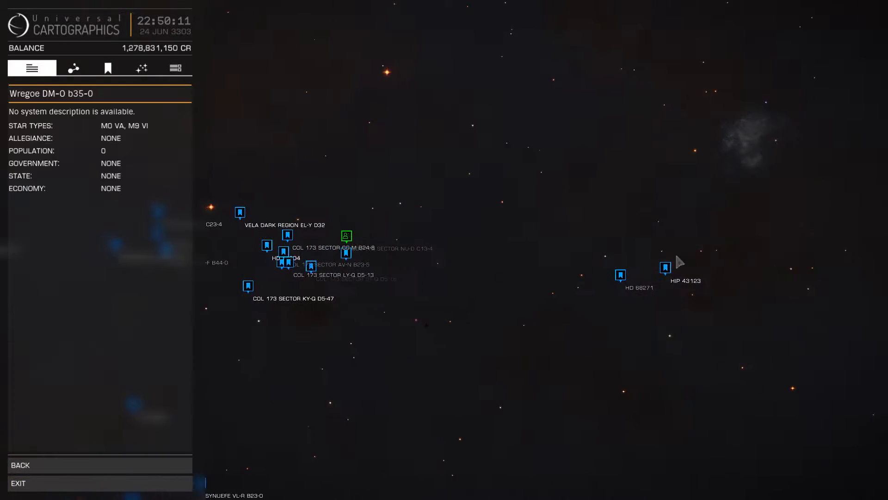
click(72, 68)
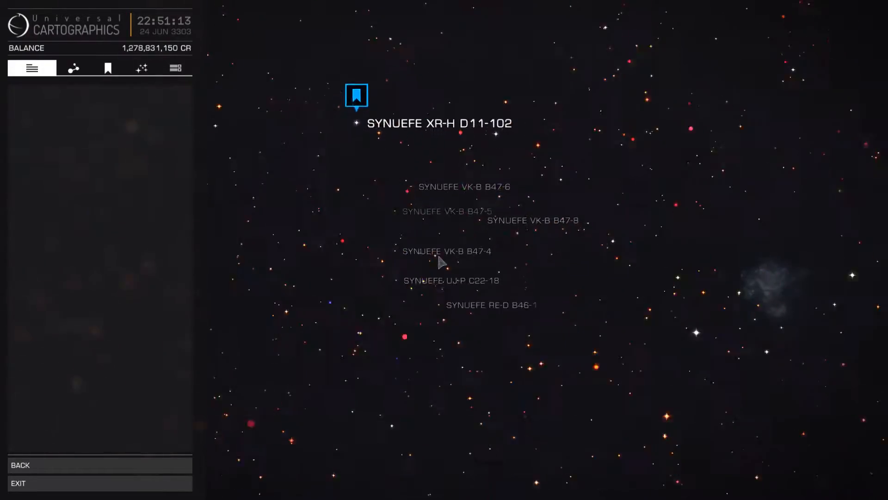
click(356, 96)
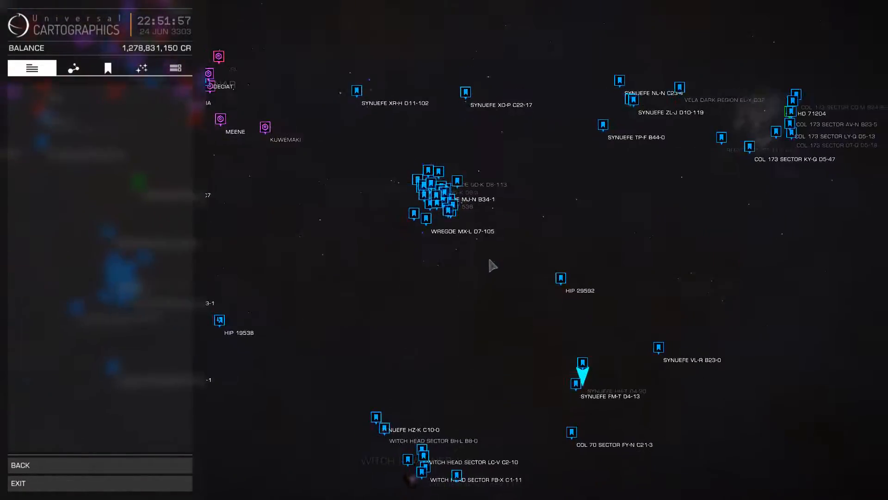
Pan the galaxy map over to the bookmark cluster near the Taurus Dark Region.
drag(493, 266, 505, 229)
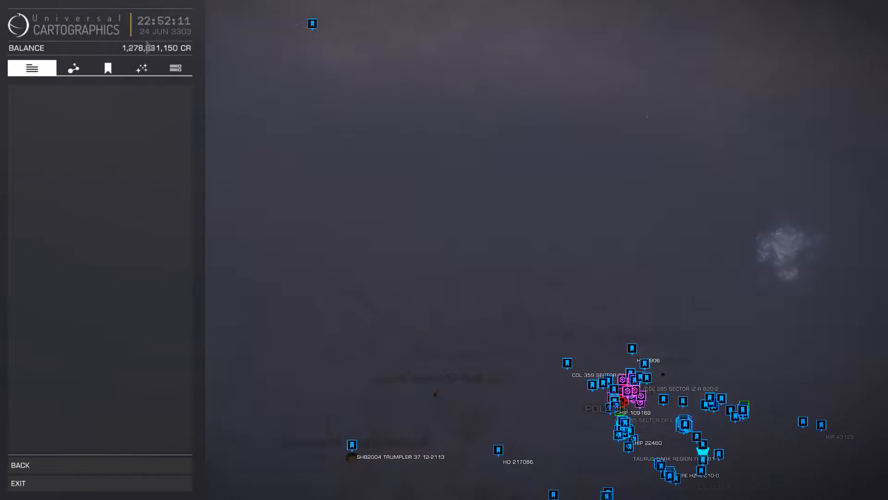
Search the galaxy map for 'SKUAD' to jump to the bookmarked Skaudai systems.
click(72, 68)
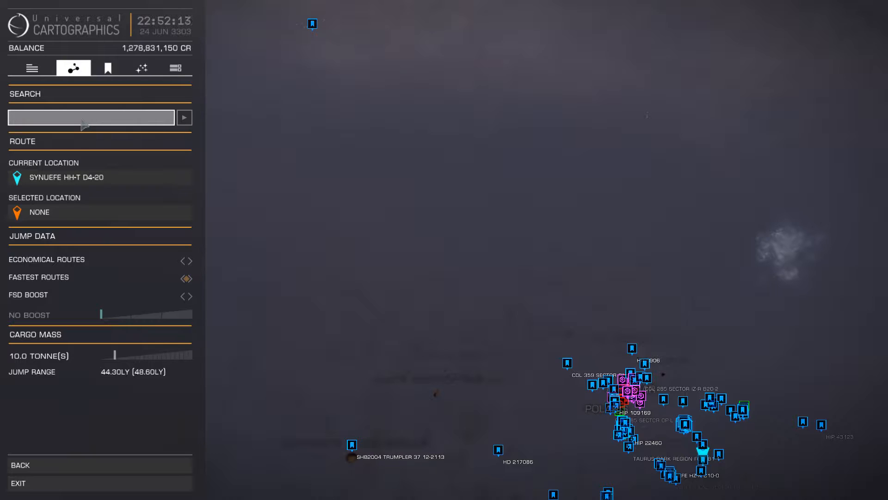
text(SKU)
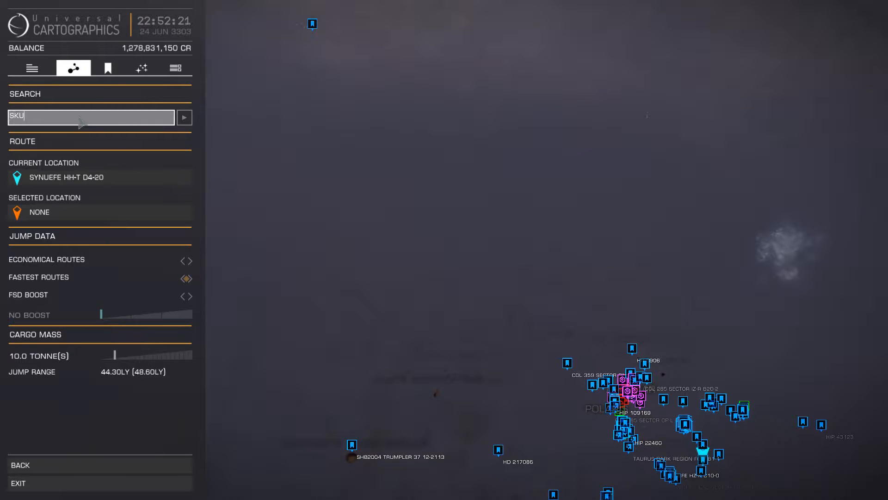
text(AD)
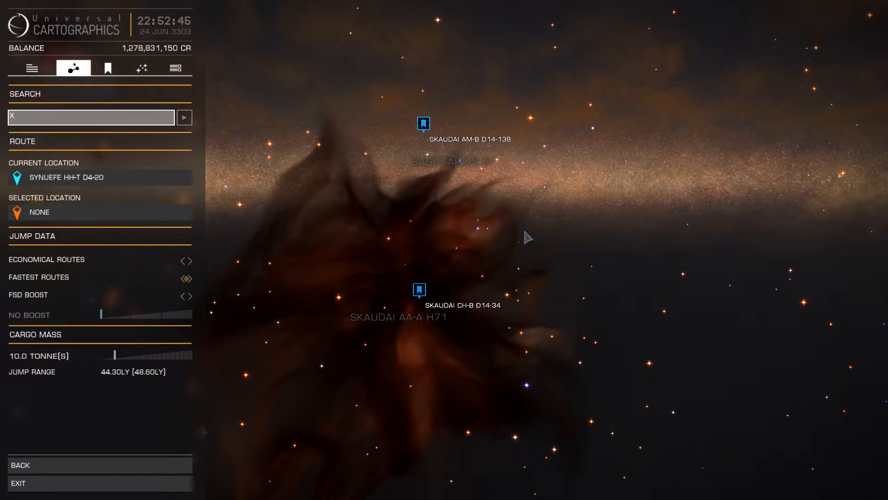
Set Show By Colour to Allegiance and switch the map to realistic star colours.
click(140, 67)
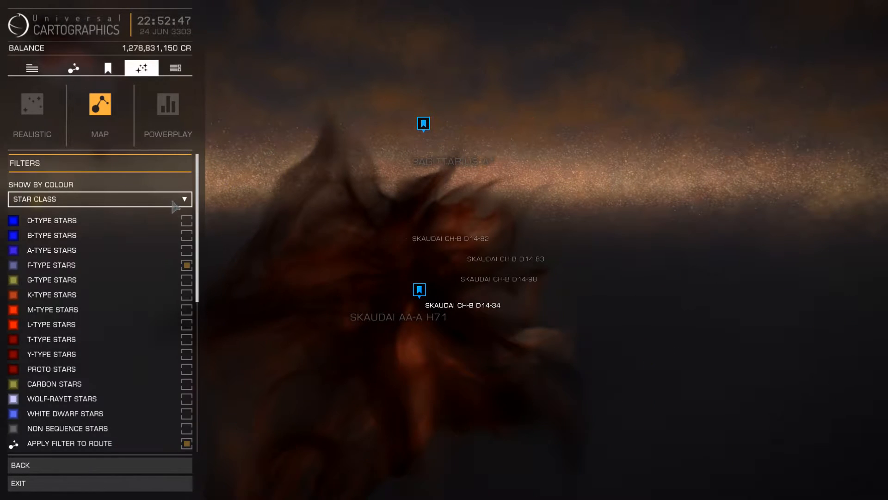
click(99, 199)
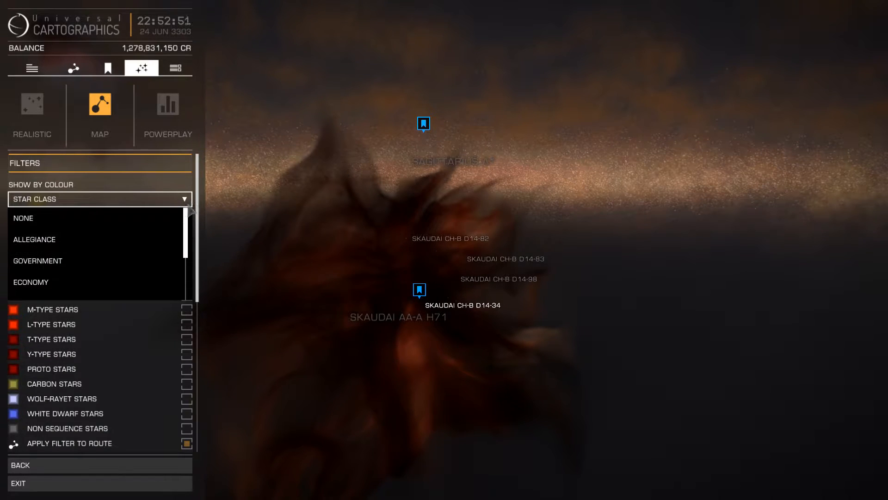
click(35, 238)
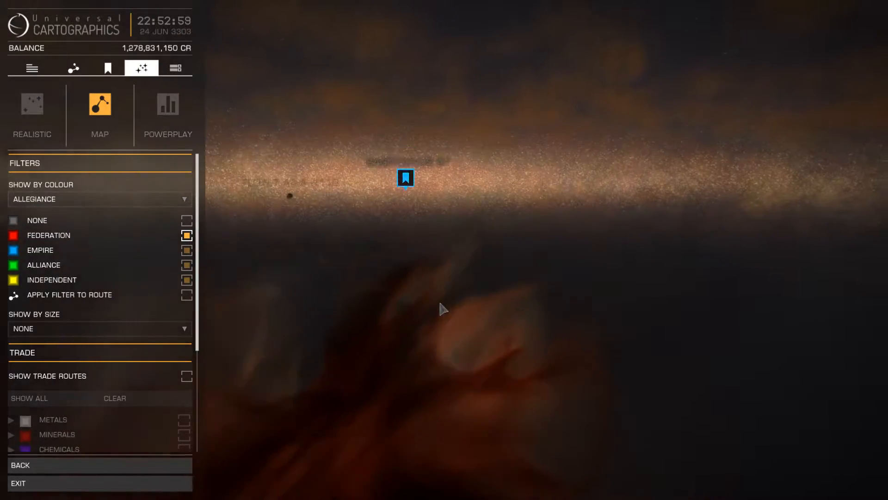
click(31, 104)
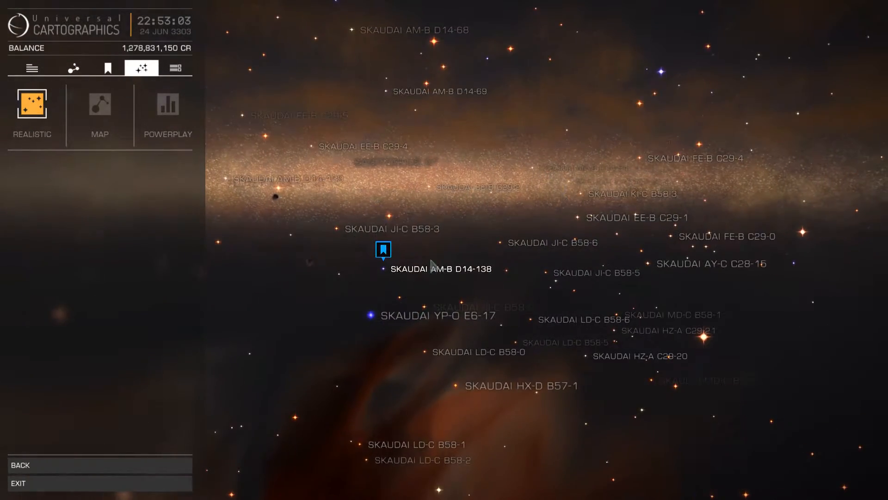
Fly the map camera over to the Wregoe bookmarks centred on 164 G. Canis Majoris.
click(383, 249)
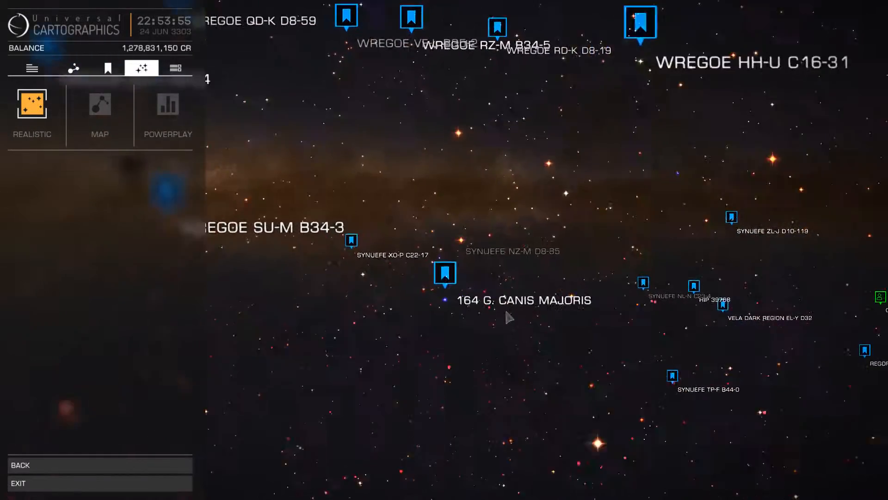
Zoom out until the whole Wregoe bookmark cluster, including Wregoe MX-L D7-105, is visible.
click(445, 274)
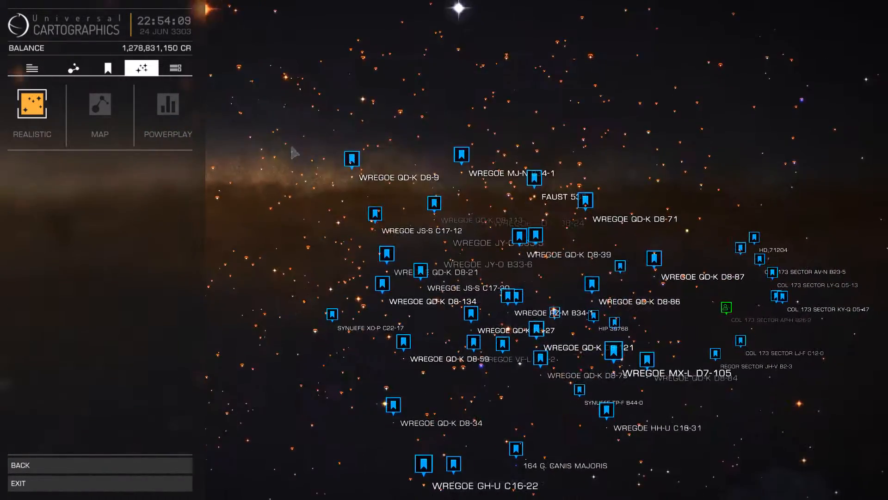
Scroll the bookmarks list down to the Wregoe entries.
click(107, 67)
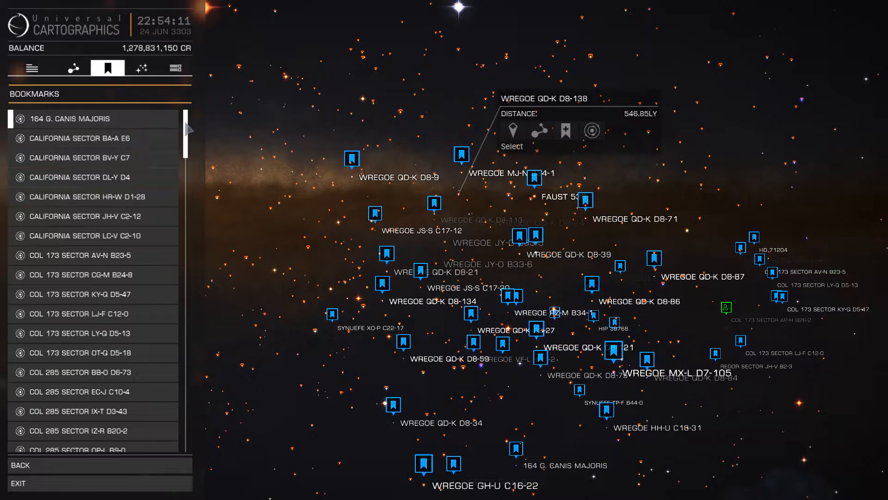
scroll(down, 3)
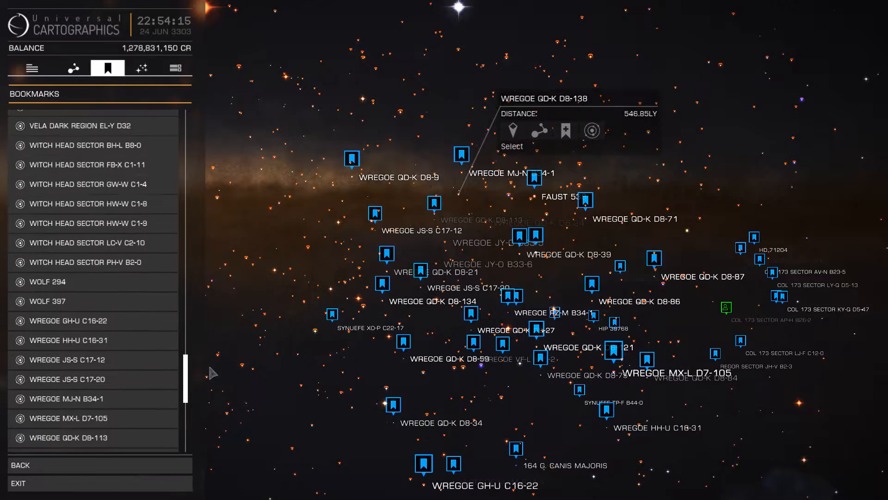
scroll(down, 3)
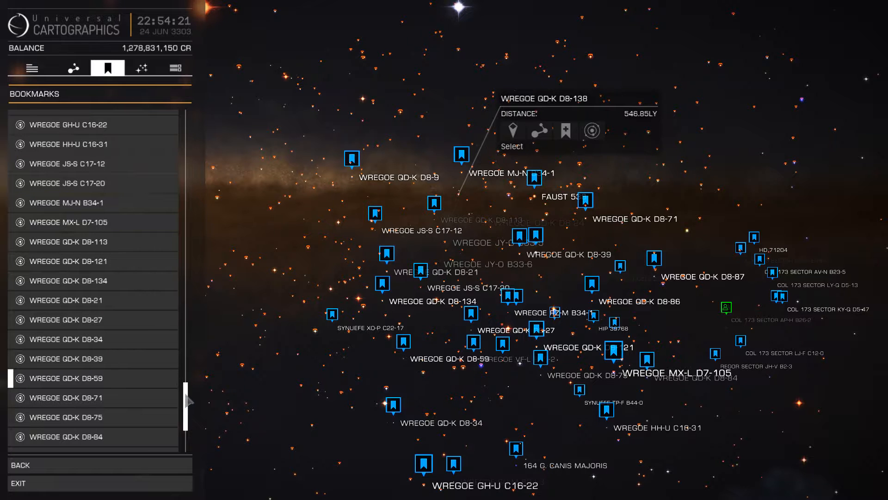
scroll(down, 3)
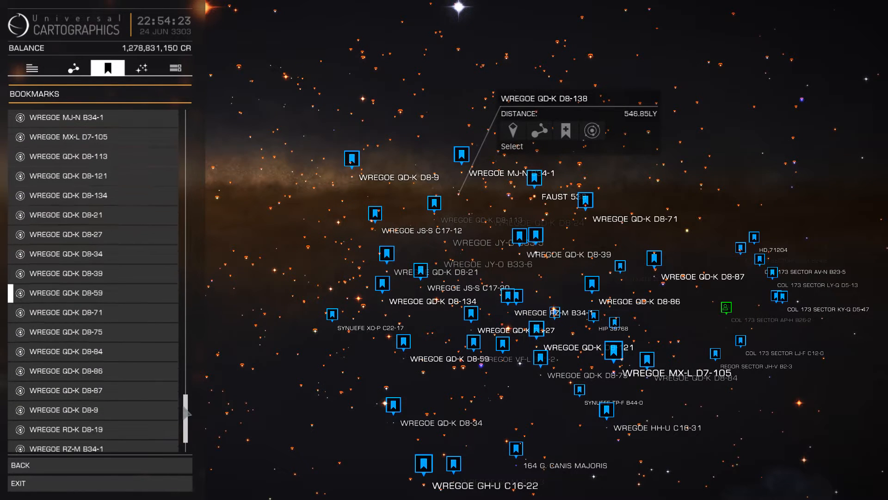
scroll(down, 3)
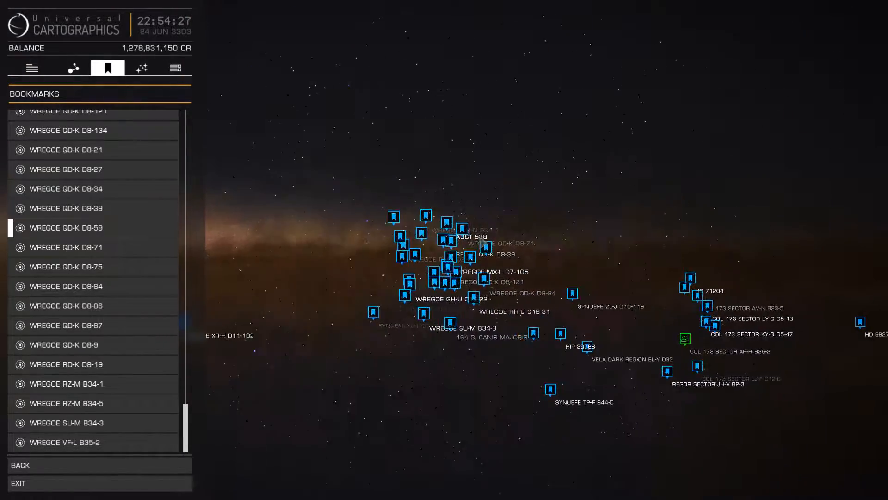
Switch to schematic map colouring with stars coloured by Visited Stars.
click(140, 68)
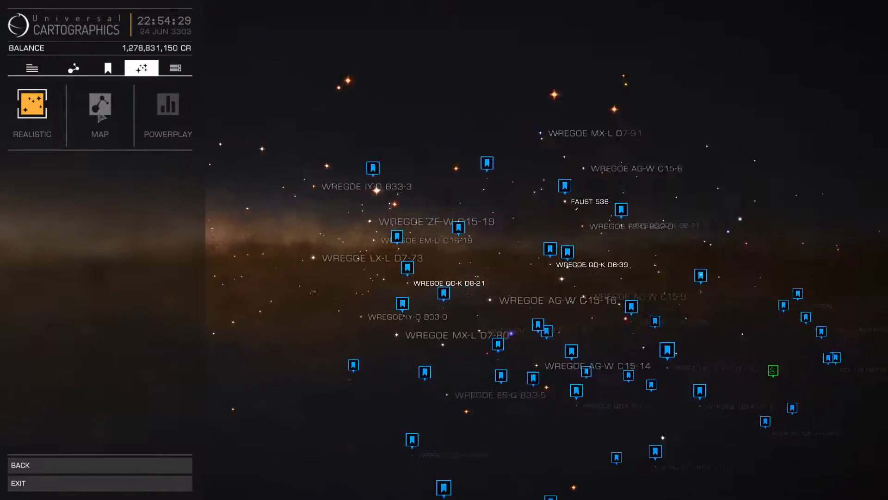
click(99, 104)
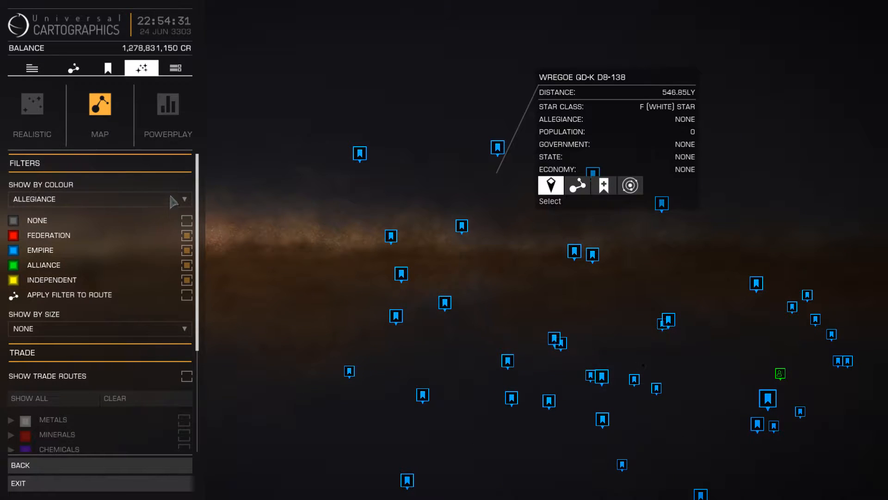
click(99, 199)
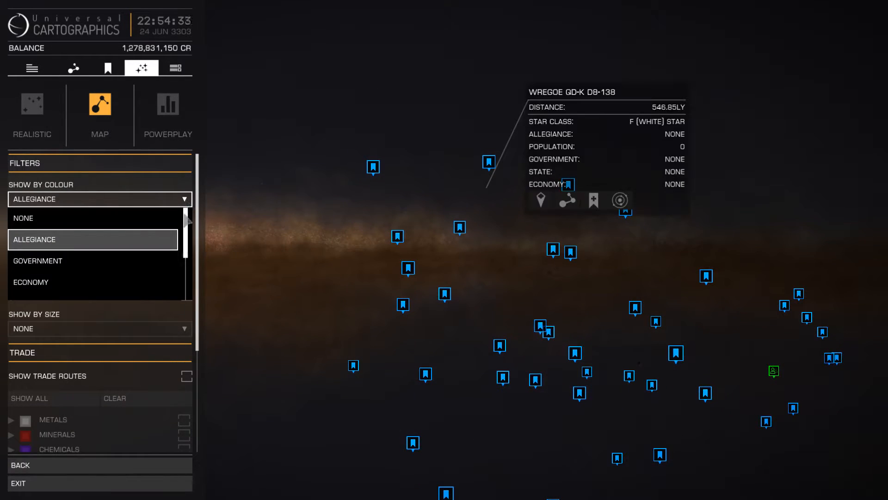
scroll(down, 3)
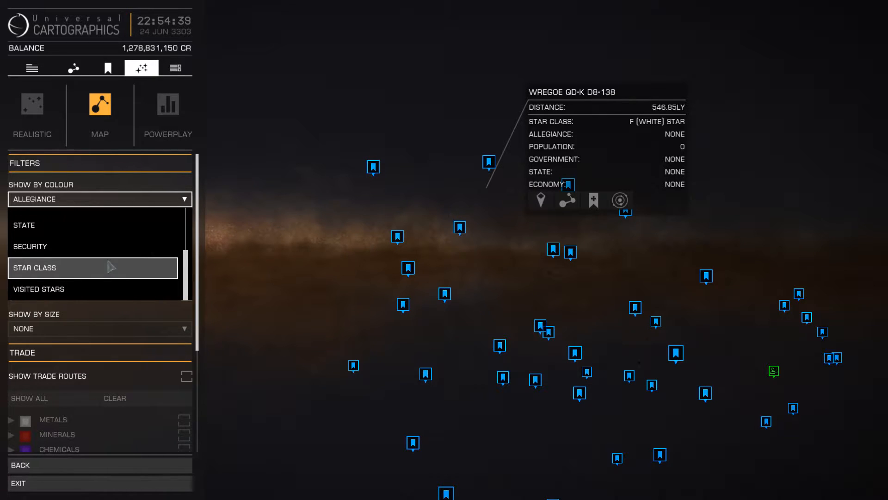
mouse_move(99, 288)
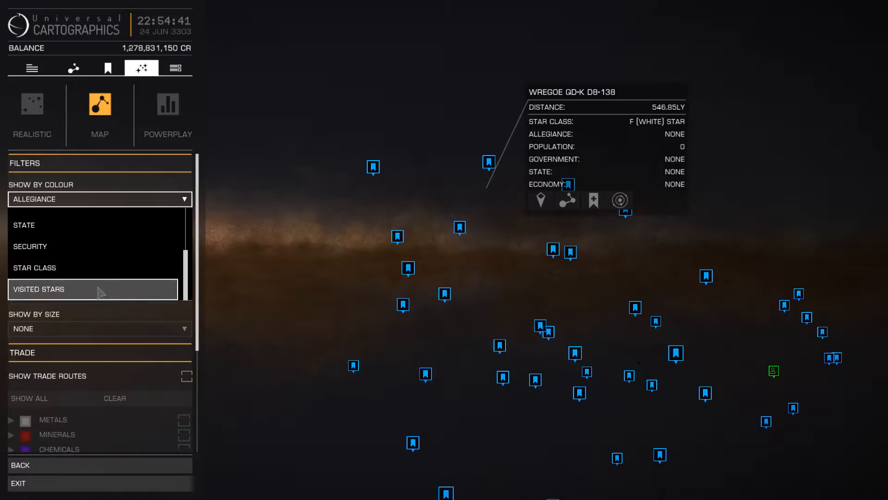
click(38, 288)
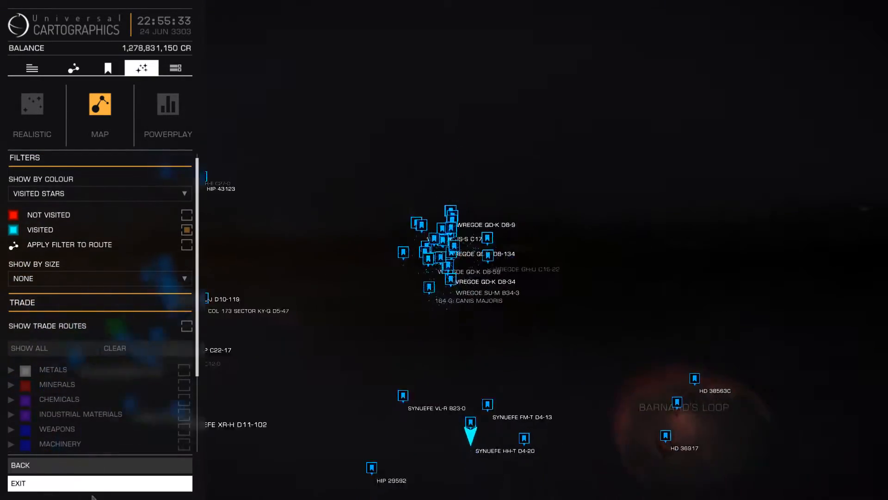
Pan the map to bookmarked HIP 29592 near the Witch Head Nebula.
click(18, 483)
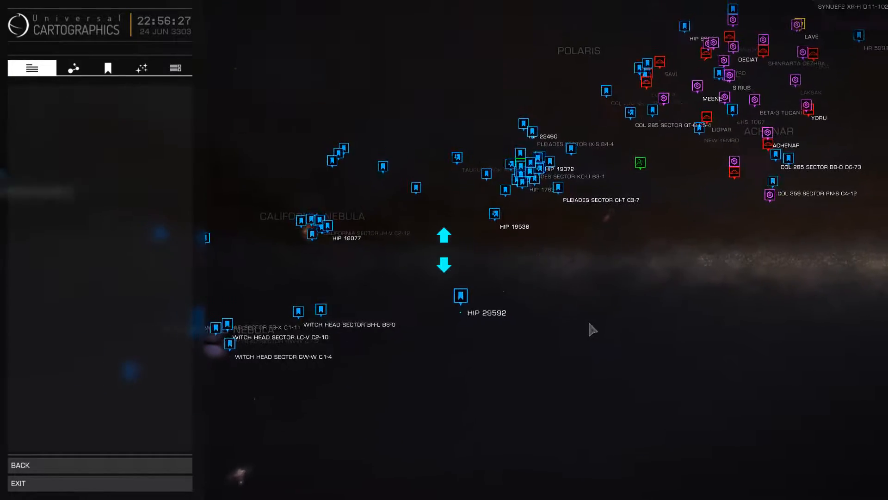
Inspect HIP 29592's ringed planets on the system map, then return to the galaxy map.
click(460, 296)
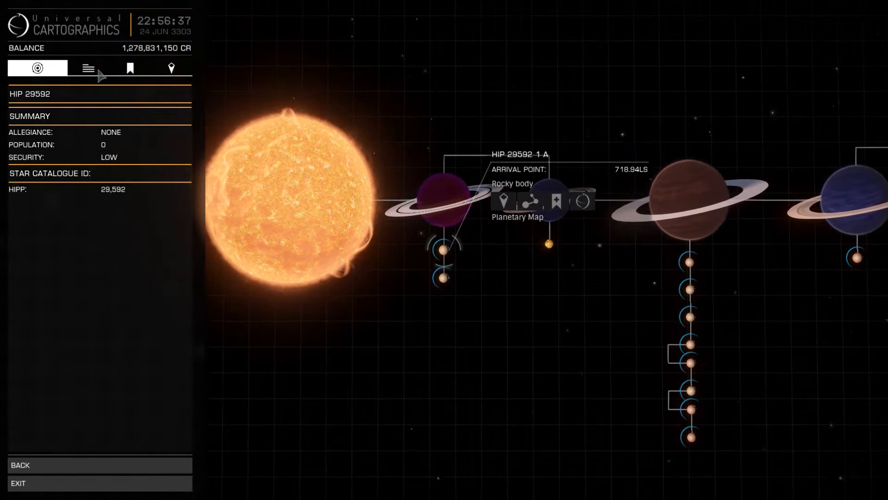
click(88, 67)
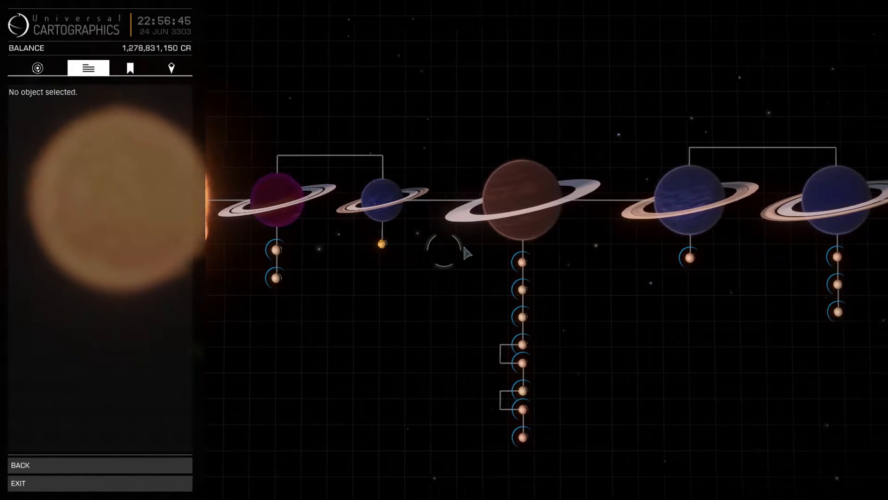
click(521, 262)
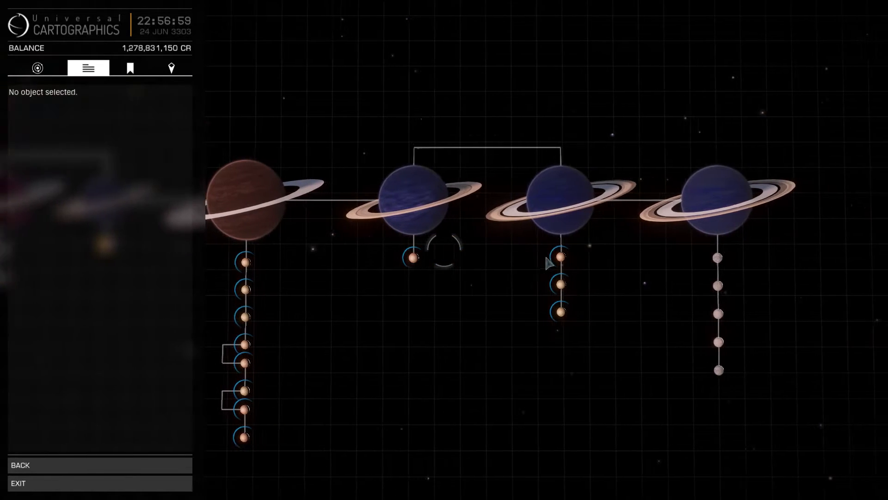
click(557, 286)
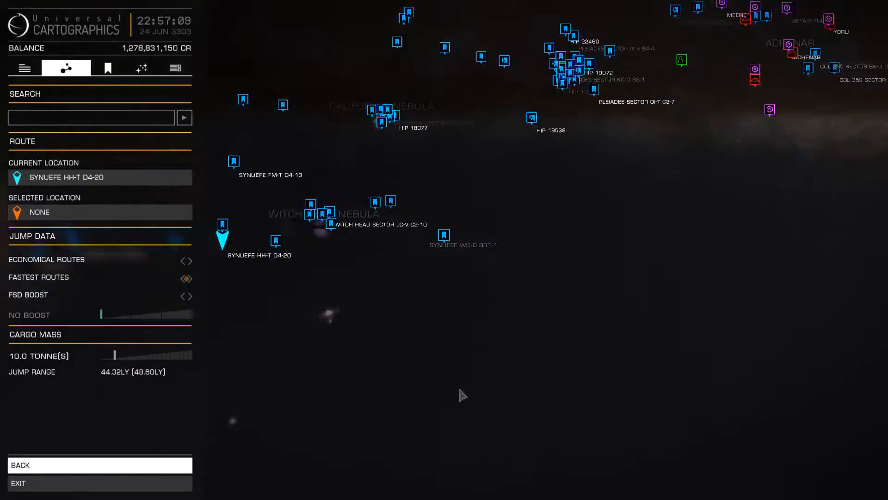
Pan toward Barnard's Loop and the Orion Nebula and bring up the map display settings.
drag(464, 395, 566, 276)
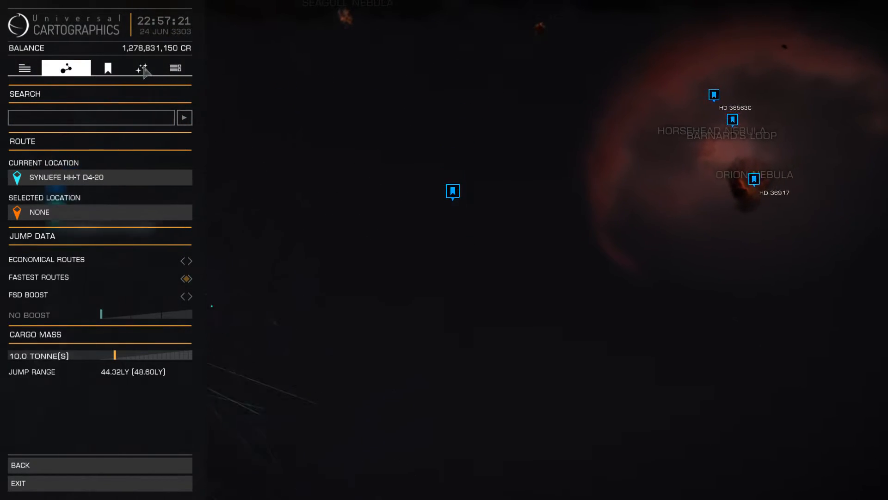
click(141, 67)
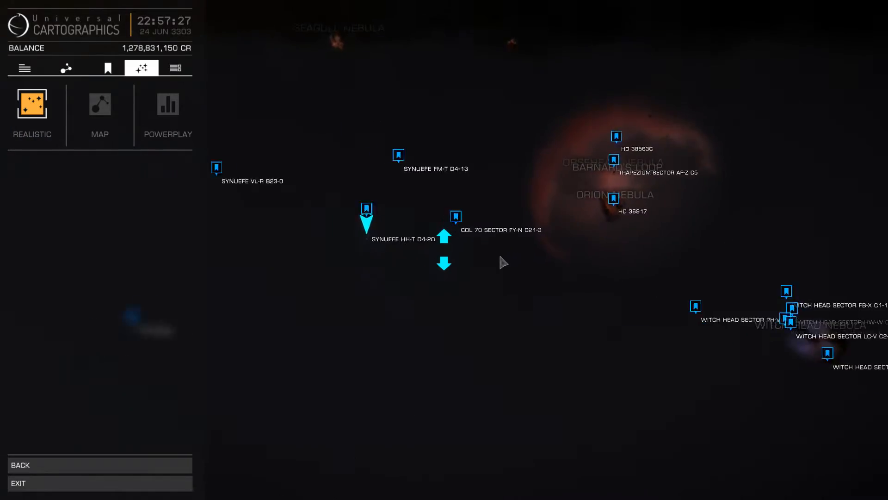
Travel past the Col 70 sector bookmarks to the cluster near Pru Theia MH-E C27-0.
click(455, 217)
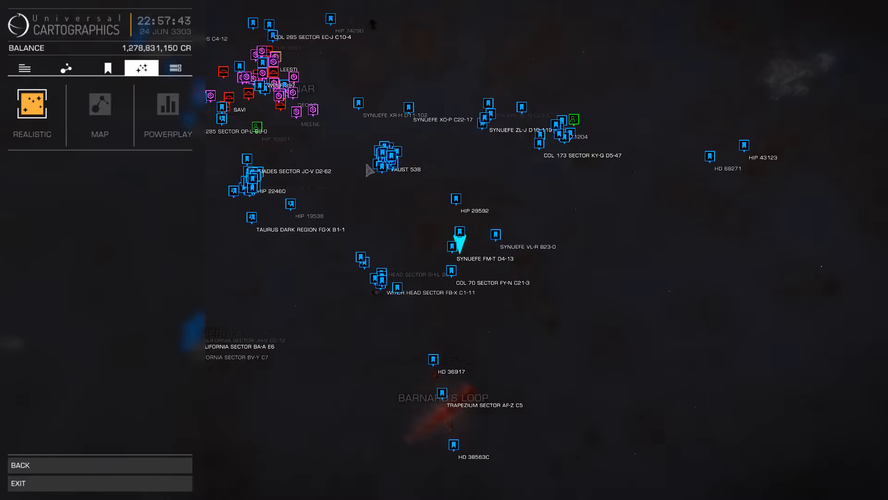
mouse_move(443, 261)
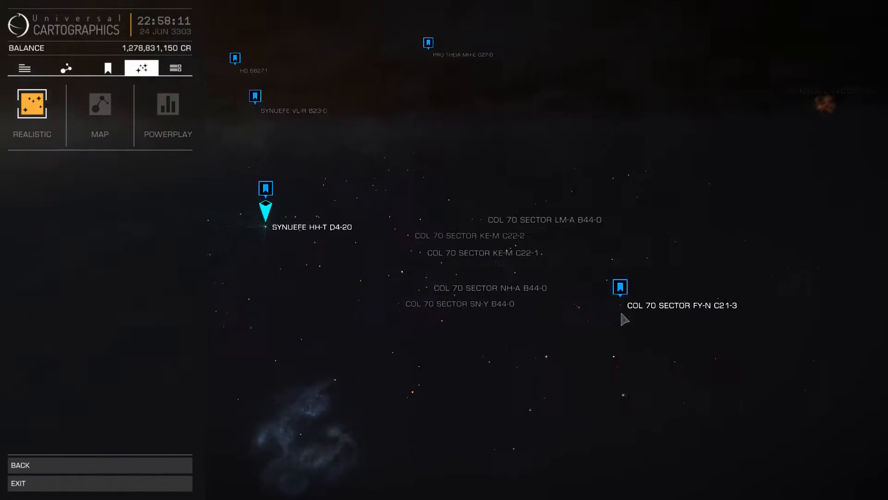
click(619, 286)
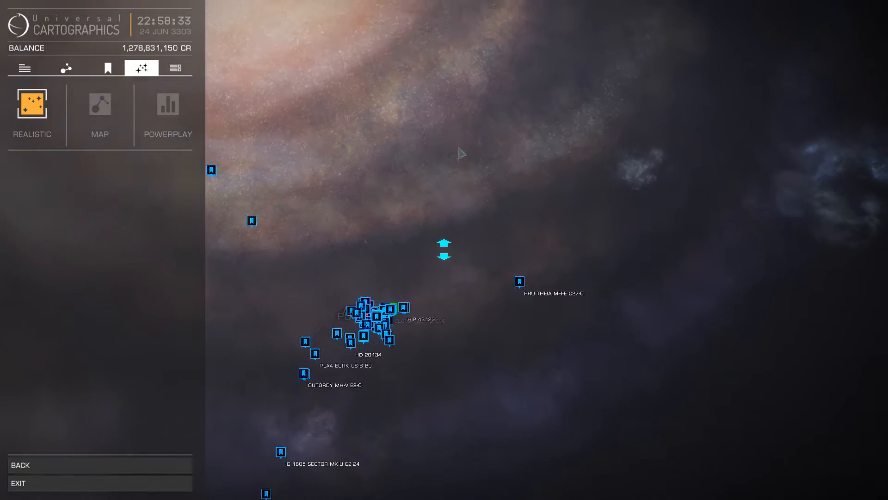
Enter 'ETA CARIN' in the galaxy map system search without submitting it.
click(66, 67)
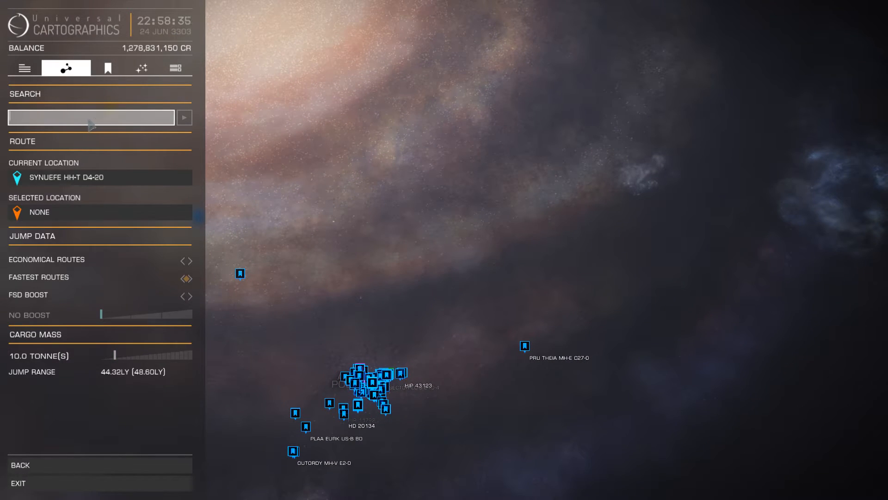
text(ETA CARIN)
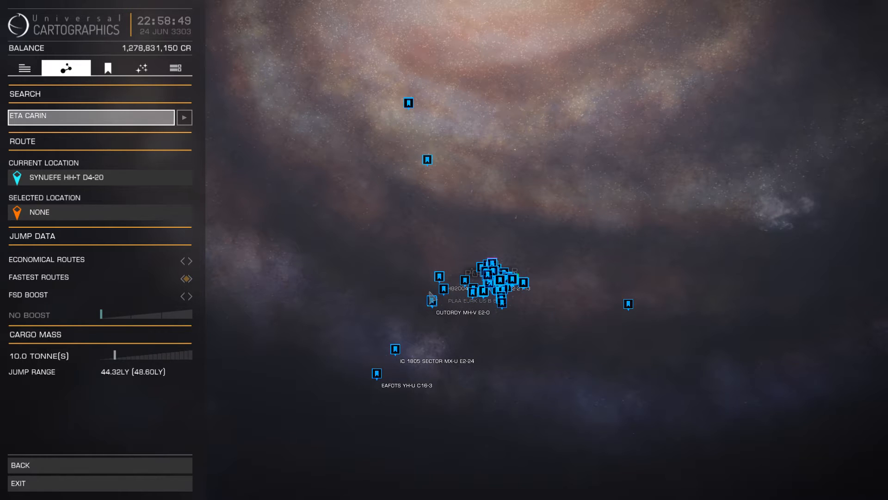
mouse_move(688, 296)
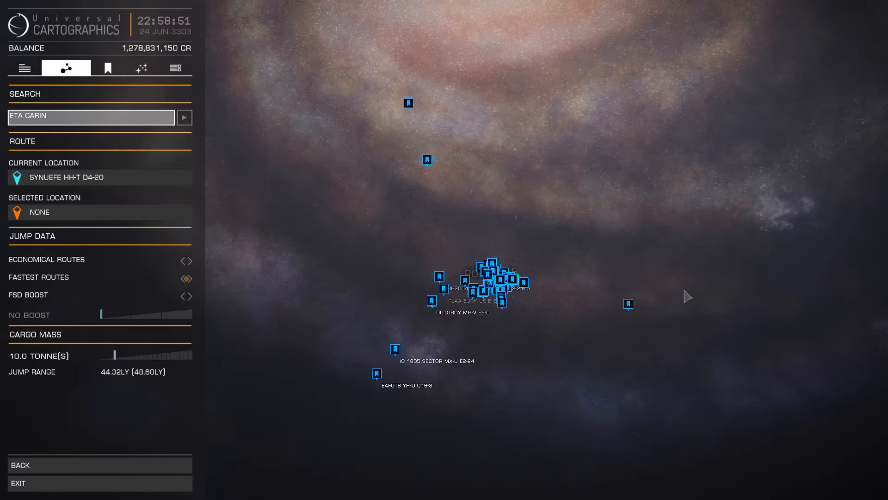